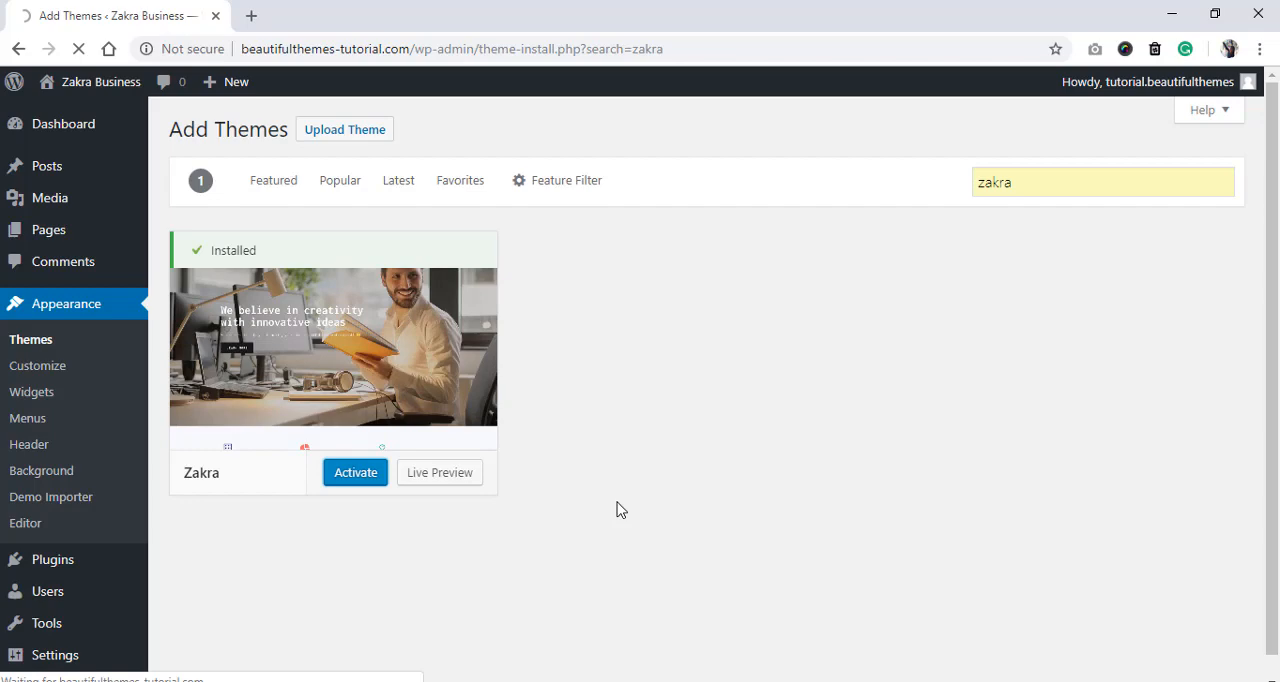
Activate the Zakra theme from the 'zakra' theme search results
click(355, 472)
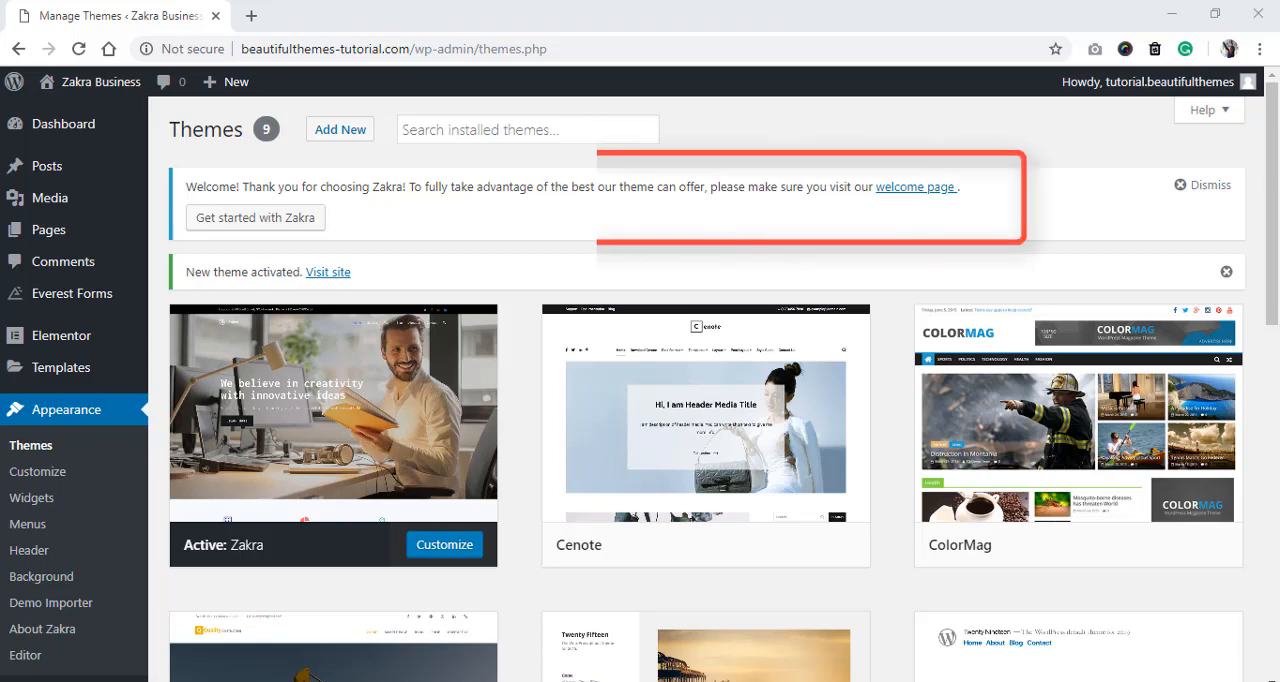
Browse Zakra's welcome tabs, then install and activate the ThemeGrill Demo Importer
click(41, 629)
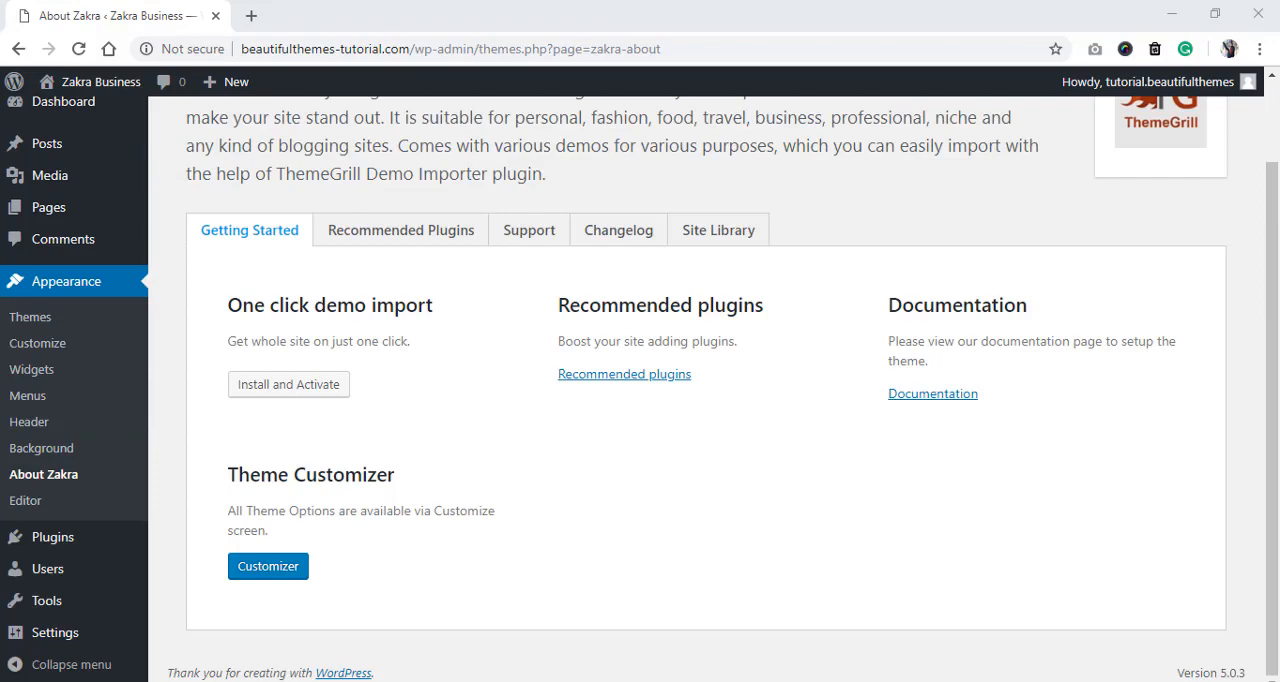
click(400, 230)
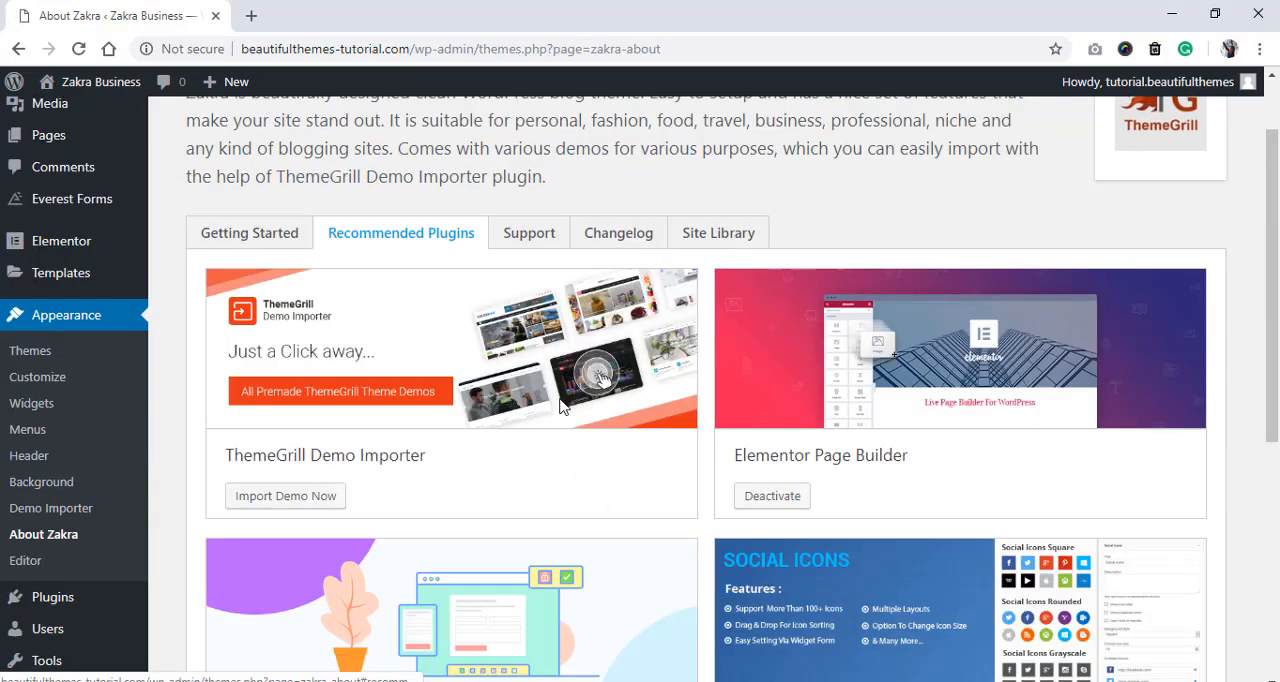
click(529, 232)
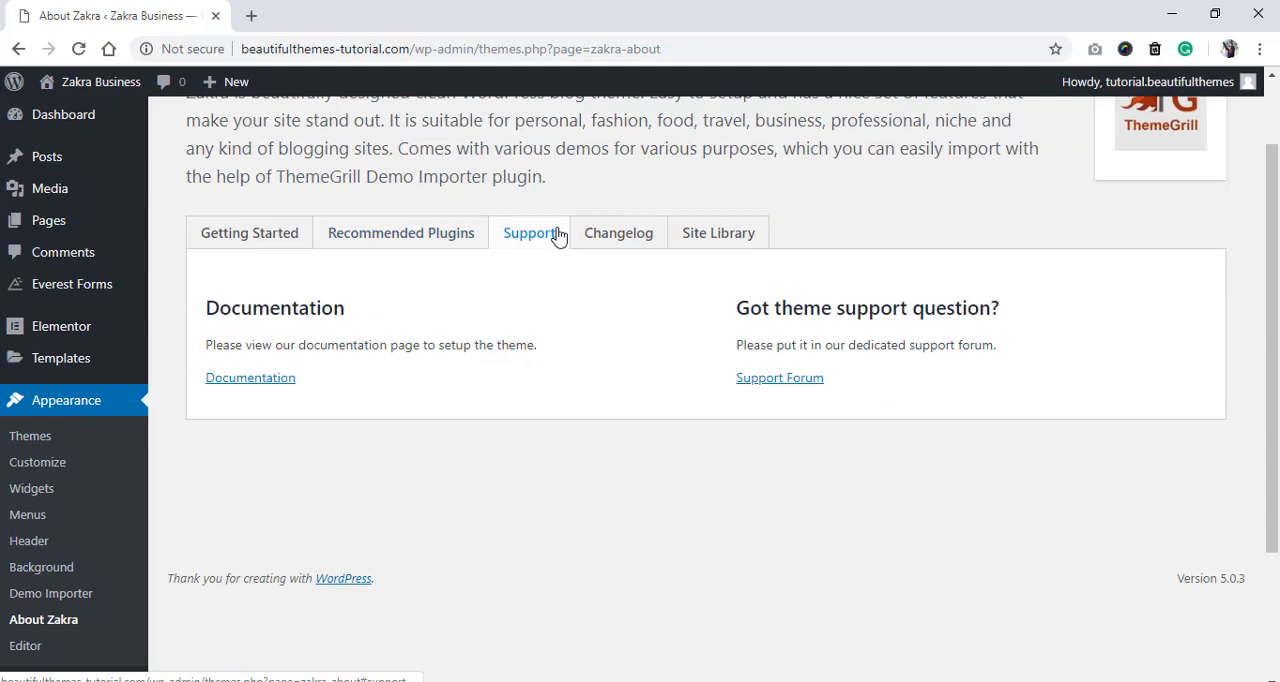
click(618, 232)
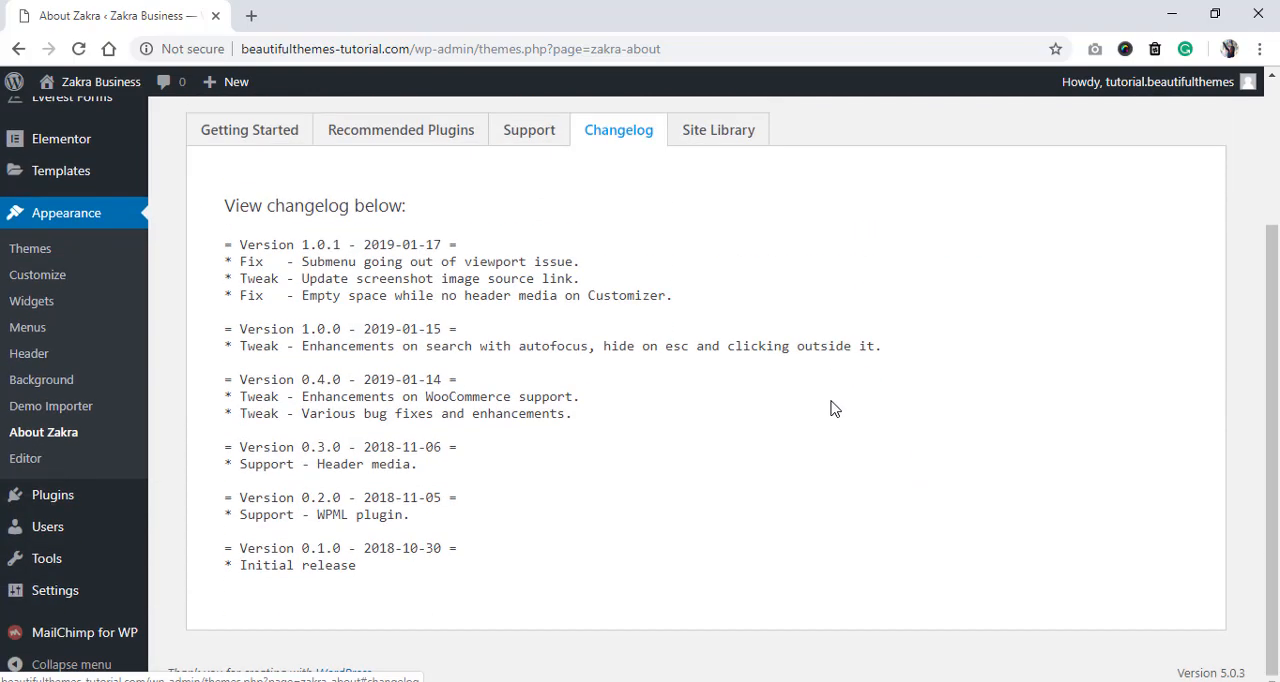
click(718, 129)
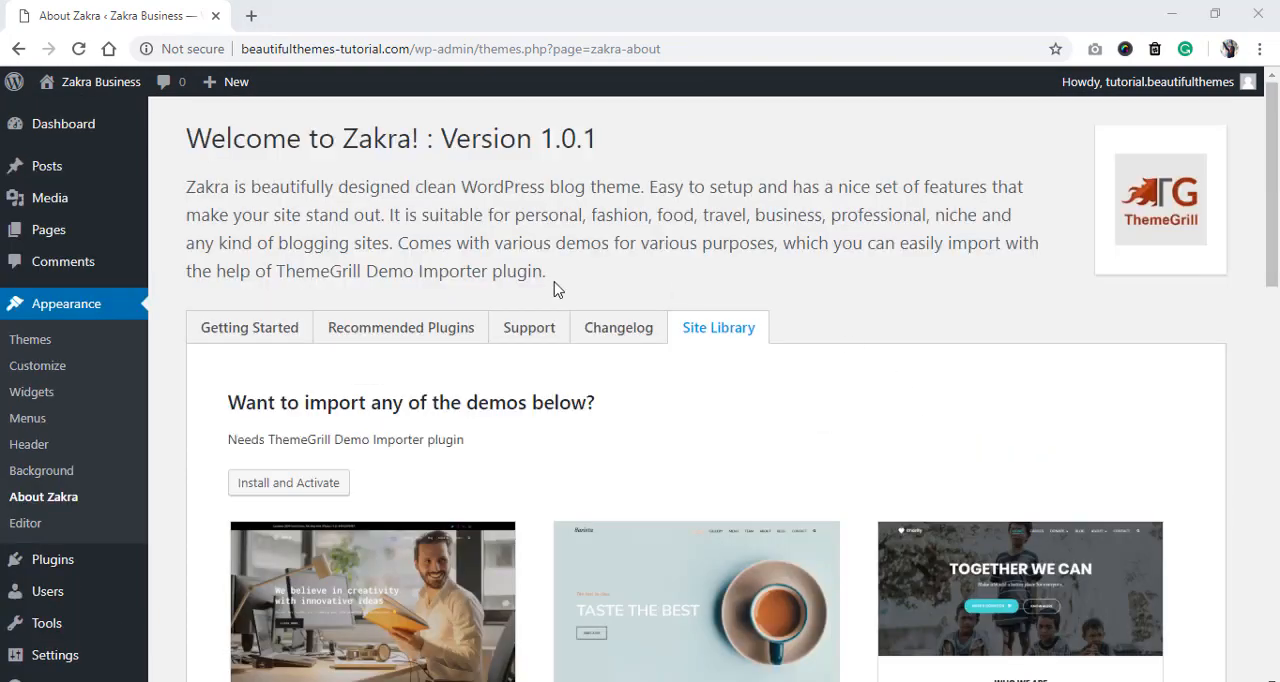
click(249, 327)
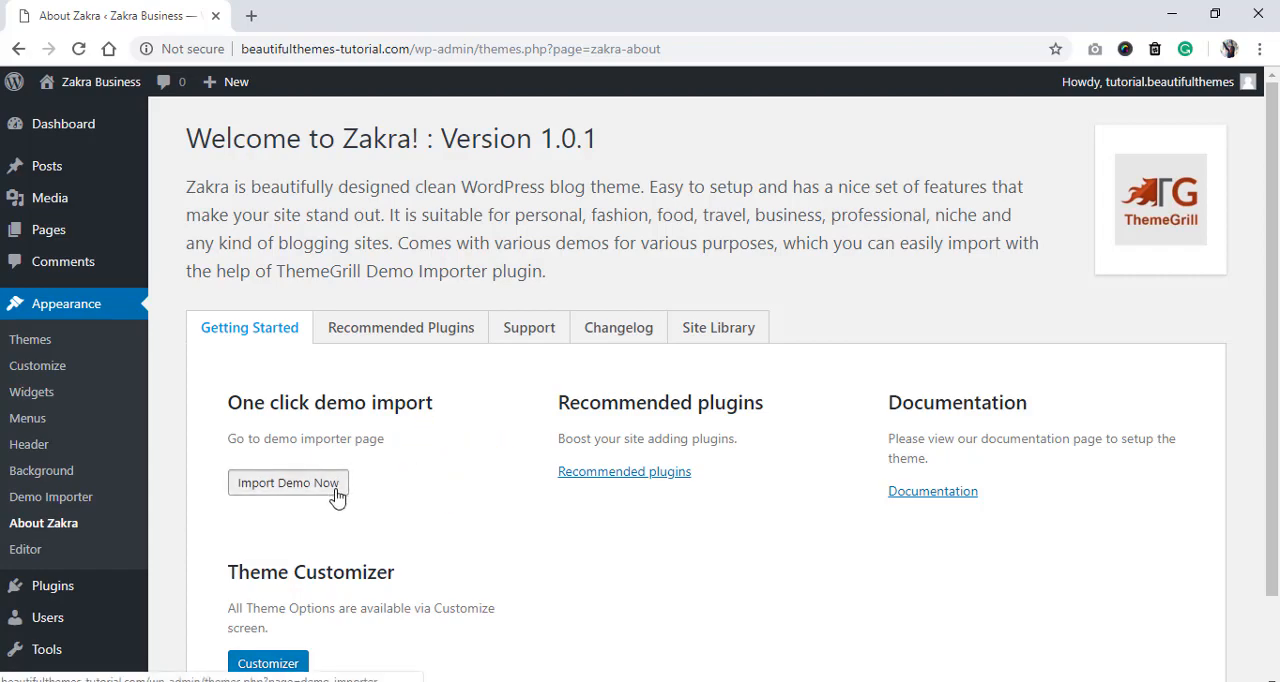
Open the Demo Importer and filter demos by Blog, Business, eCommerce, Others, then All
click(288, 482)
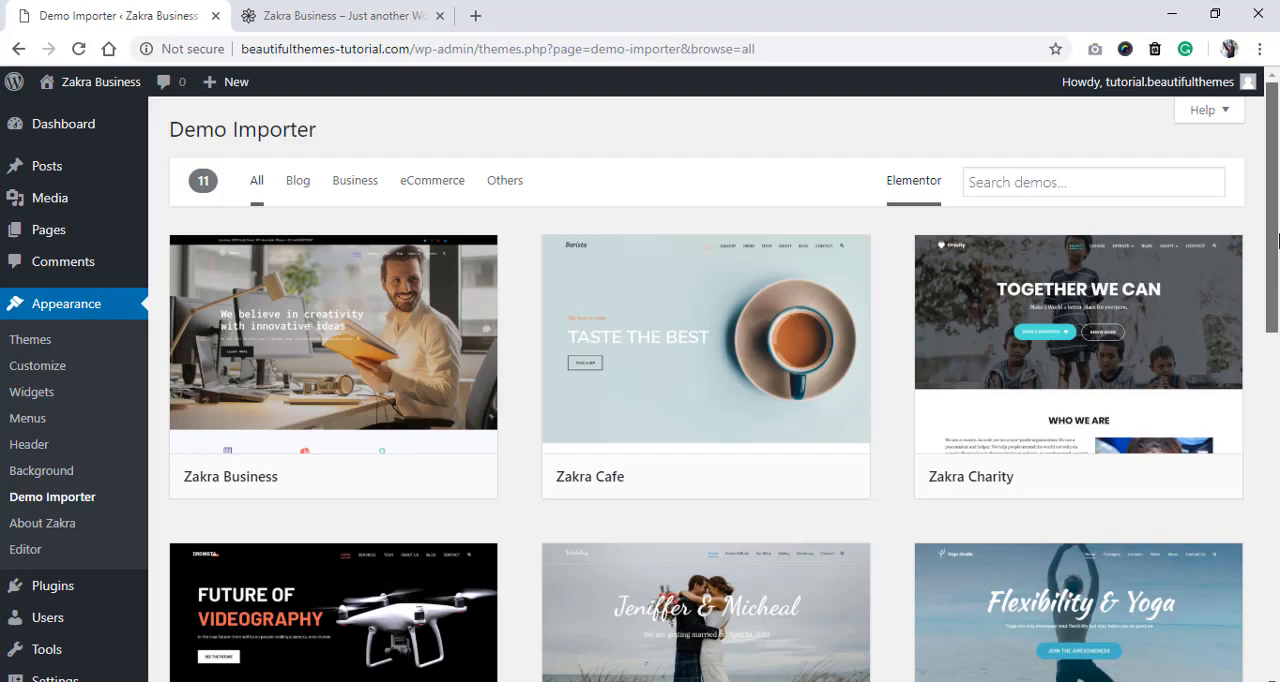
scroll(down, 3)
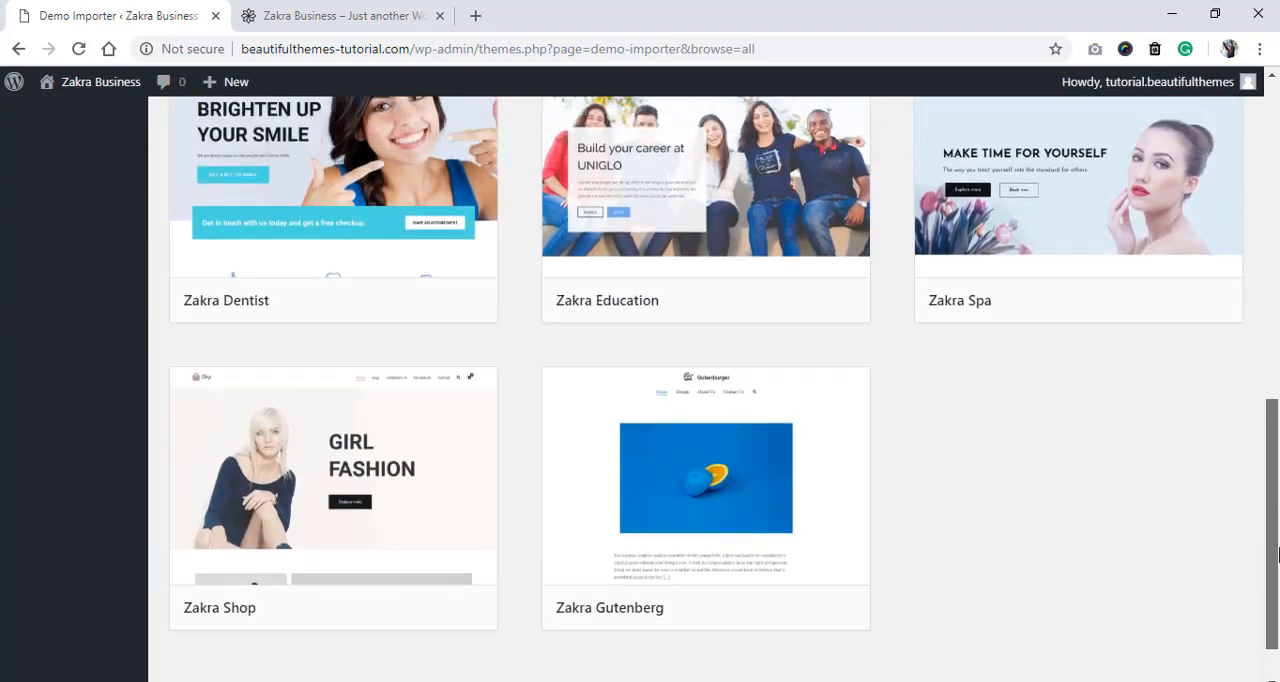
scroll(up, 3)
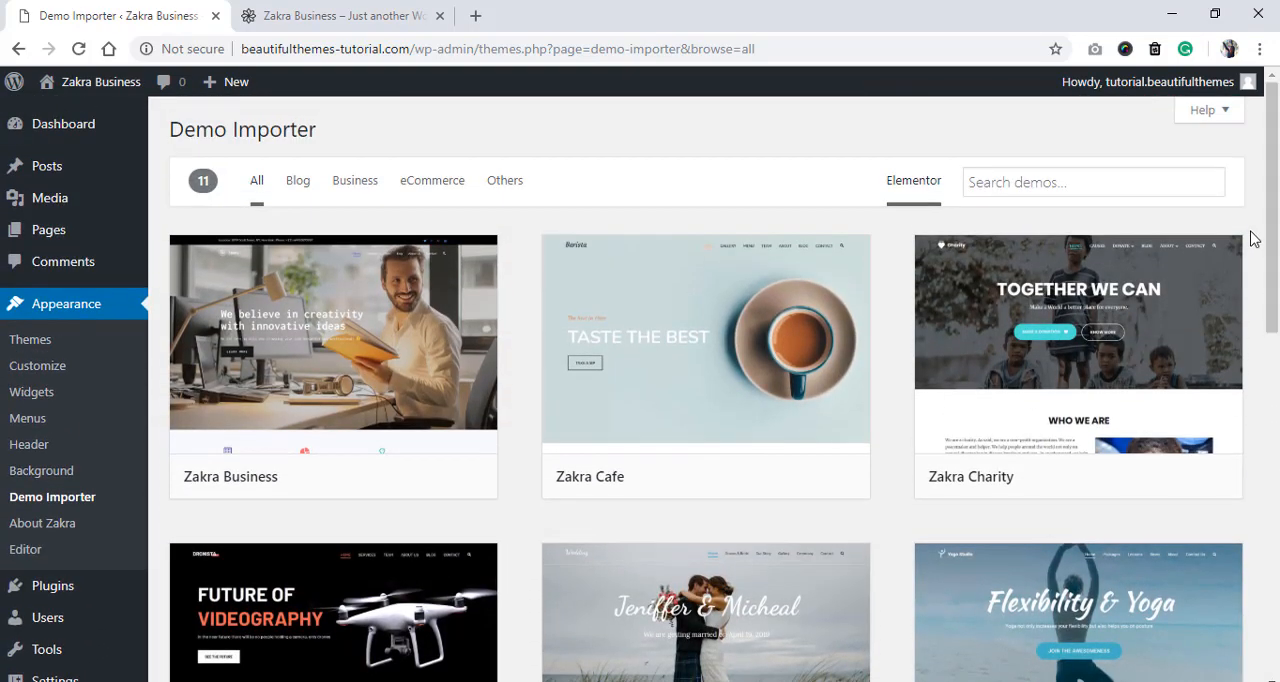
click(298, 180)
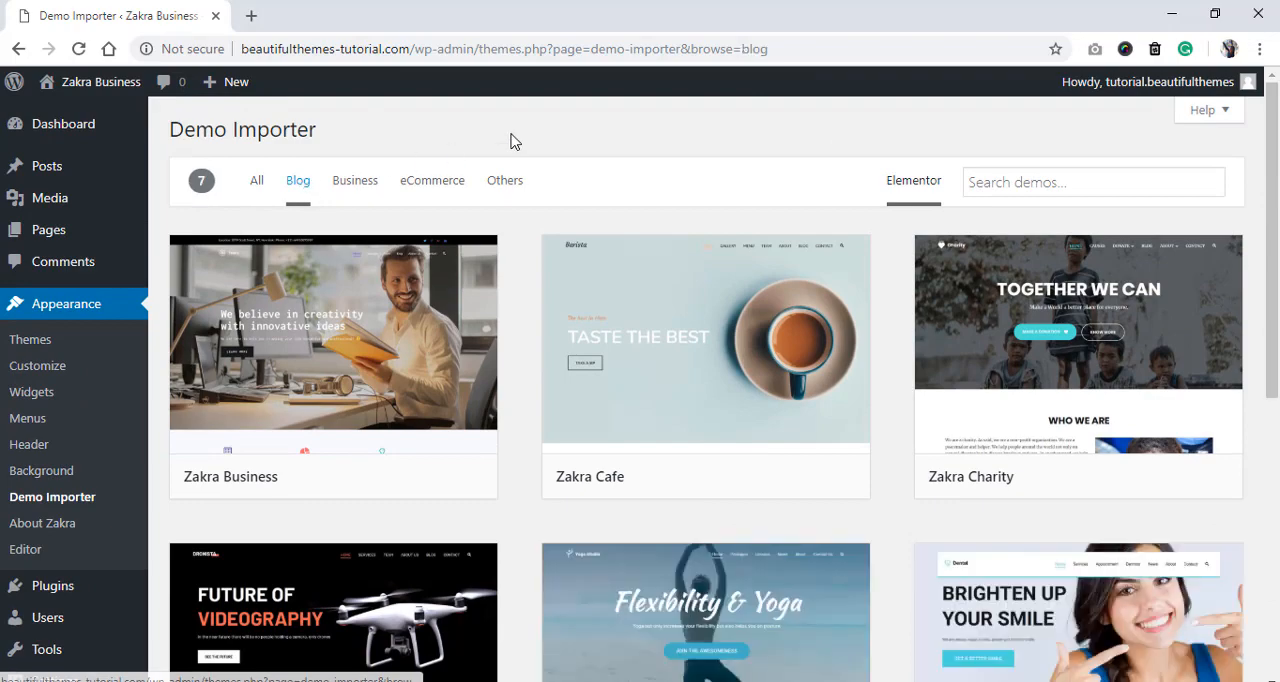
click(354, 180)
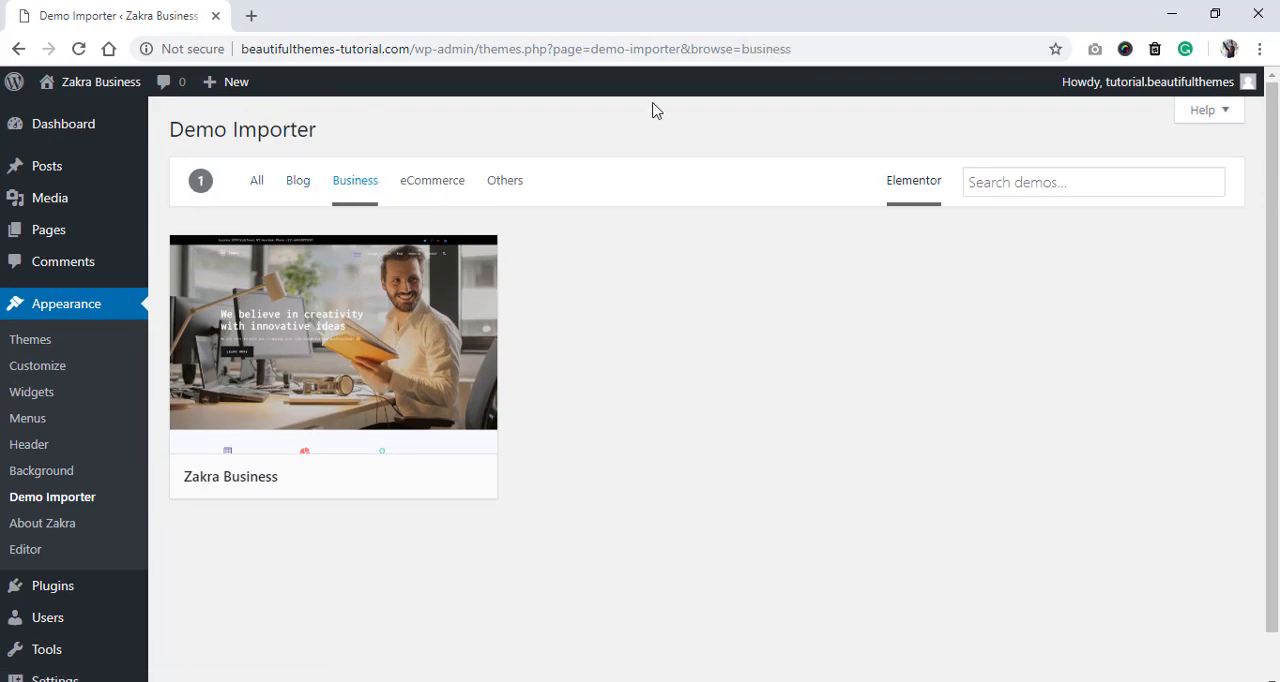
click(432, 180)
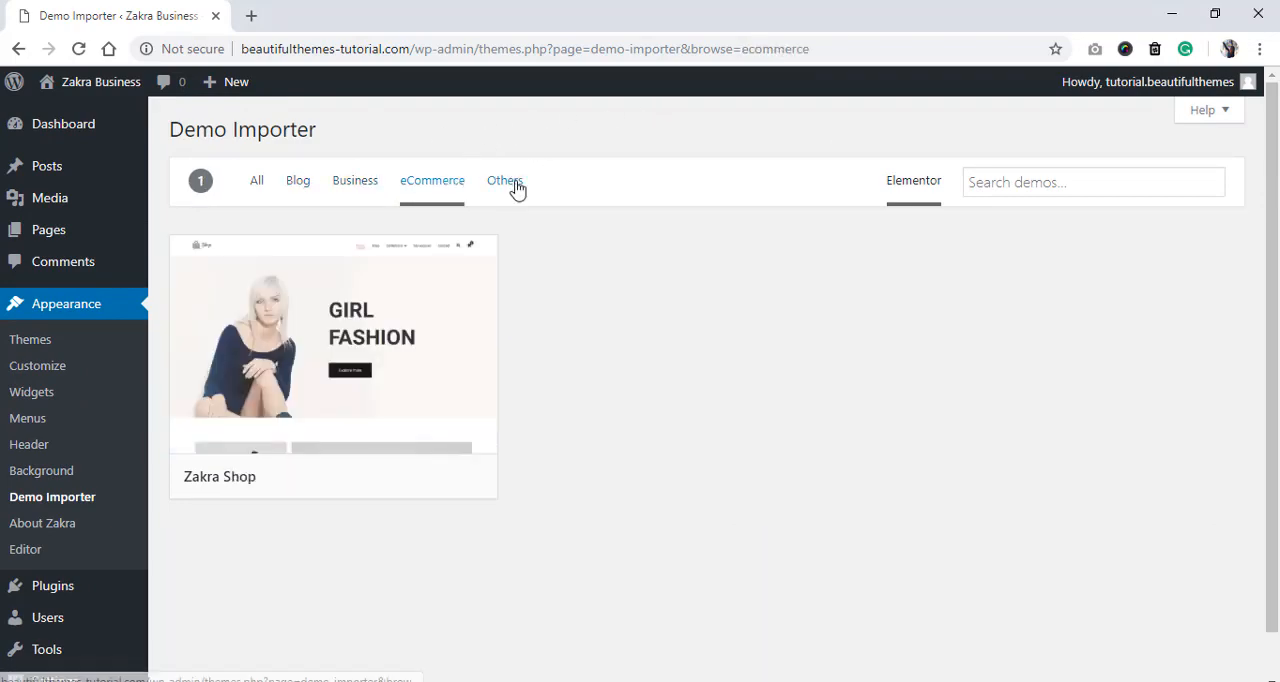
click(505, 180)
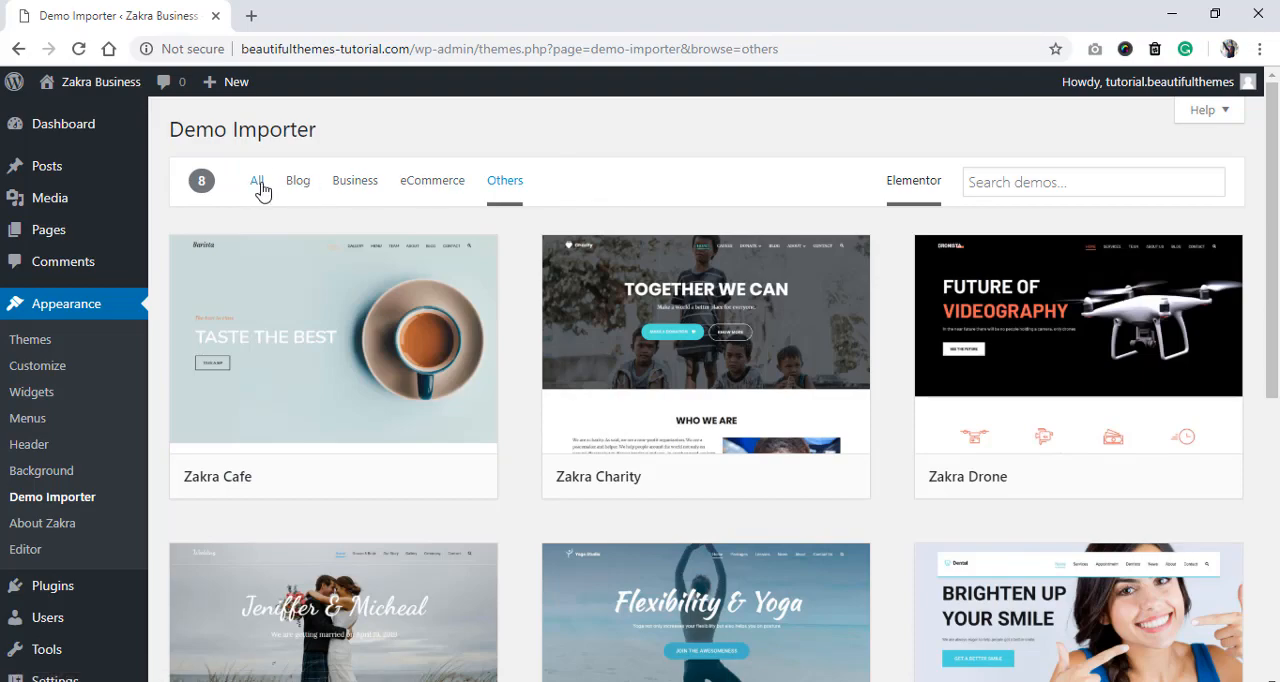
click(256, 180)
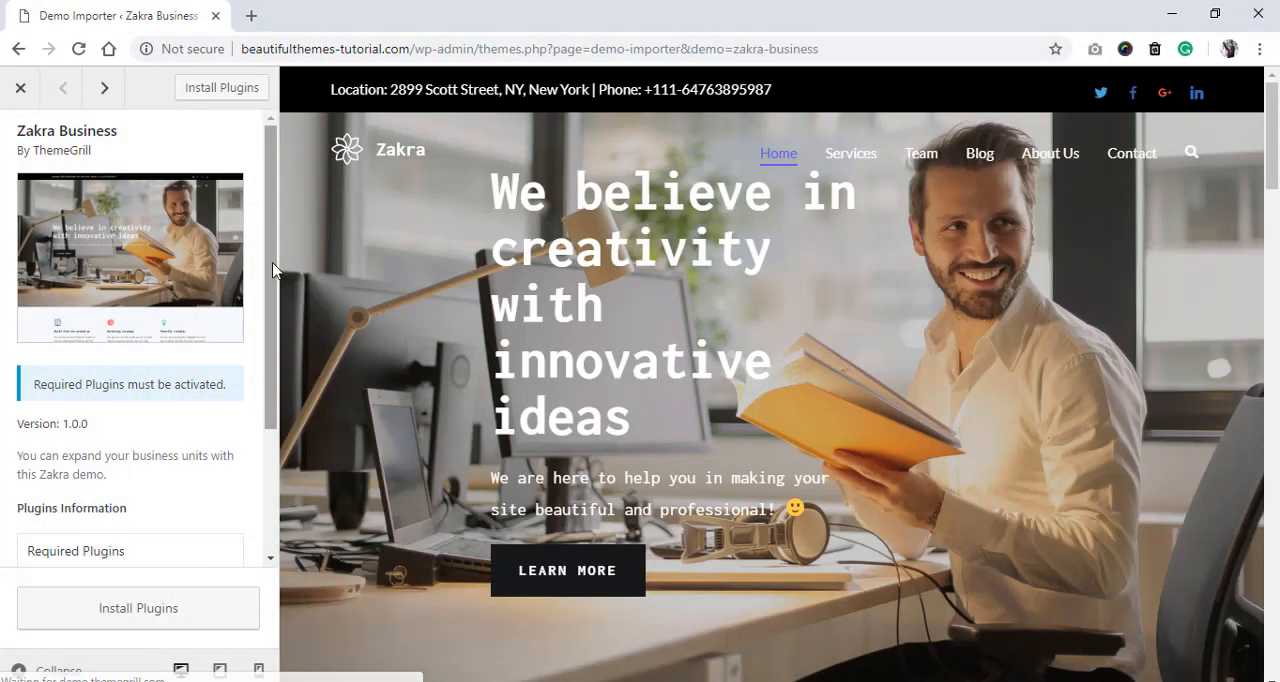
Install and activate the plugins the Zakra Business demo requires
scroll(down, 3)
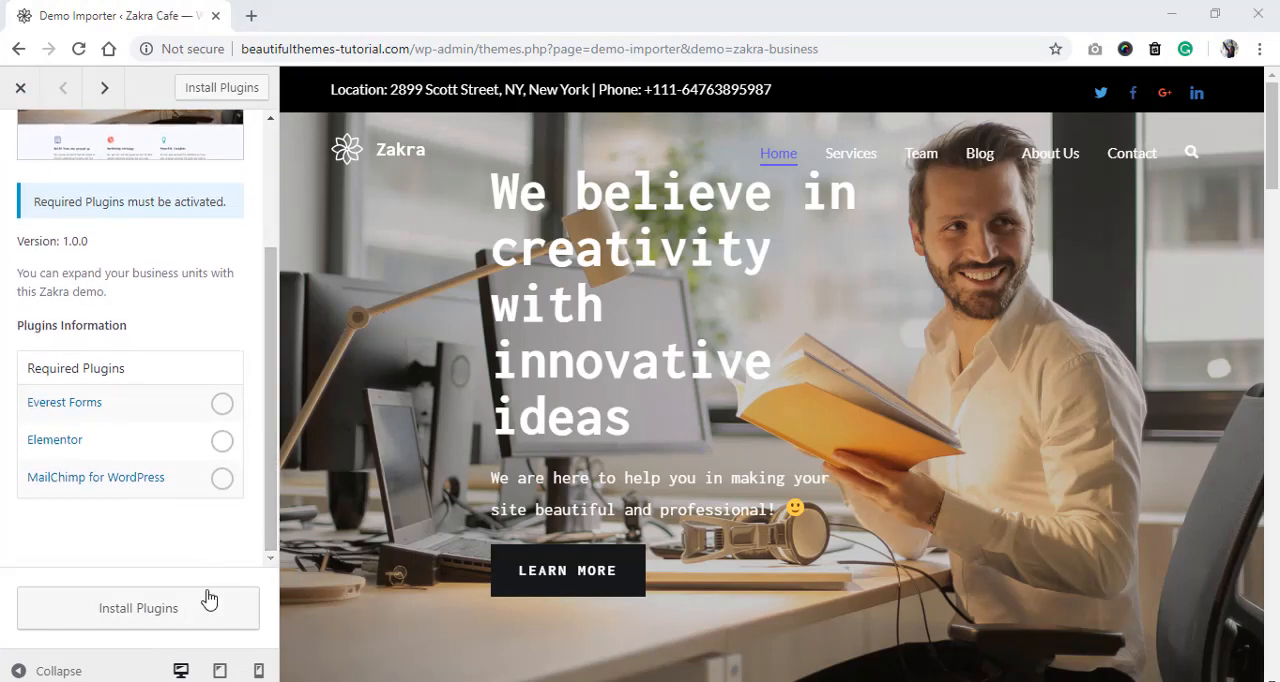
click(138, 607)
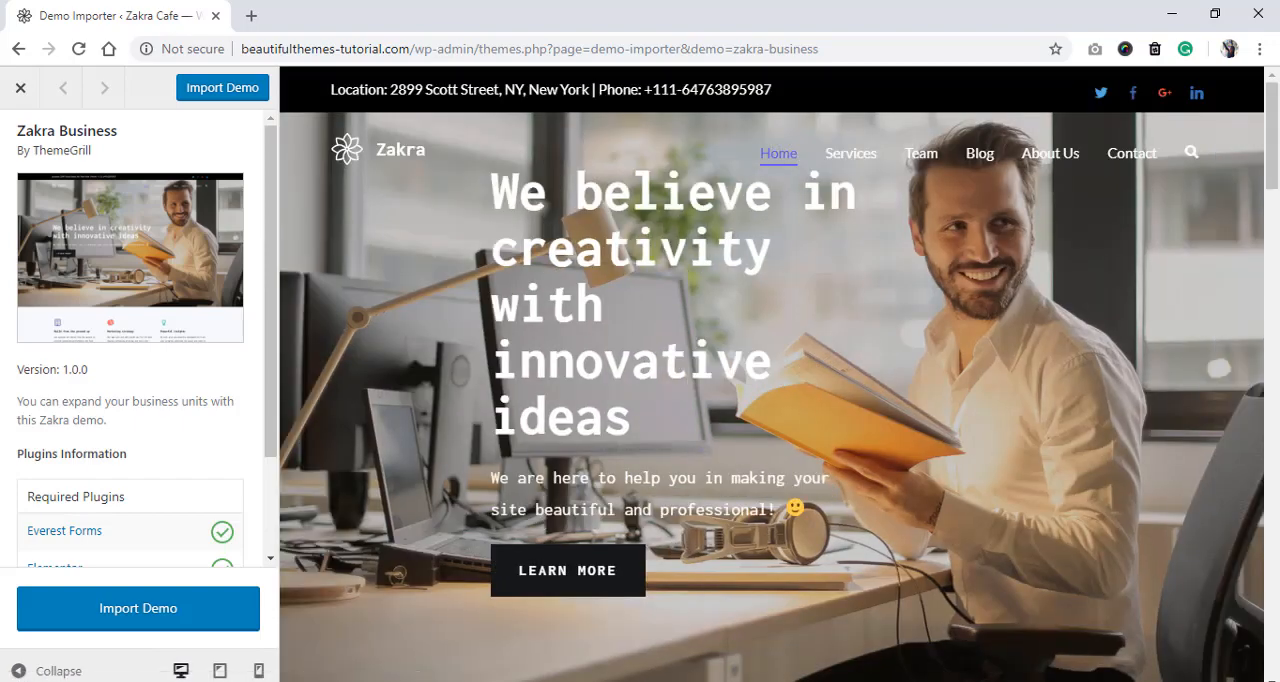
Import the Zakra Business demo, accepting the browser's import warning
click(138, 608)
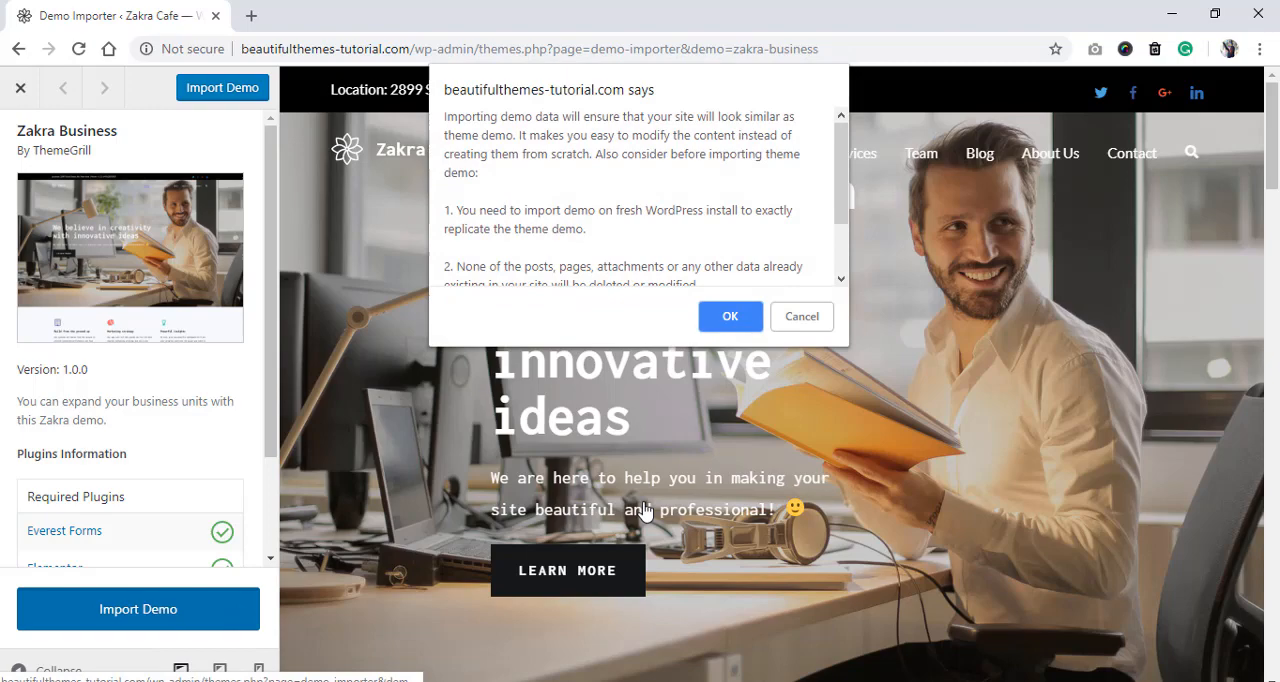
scroll(down, 3)
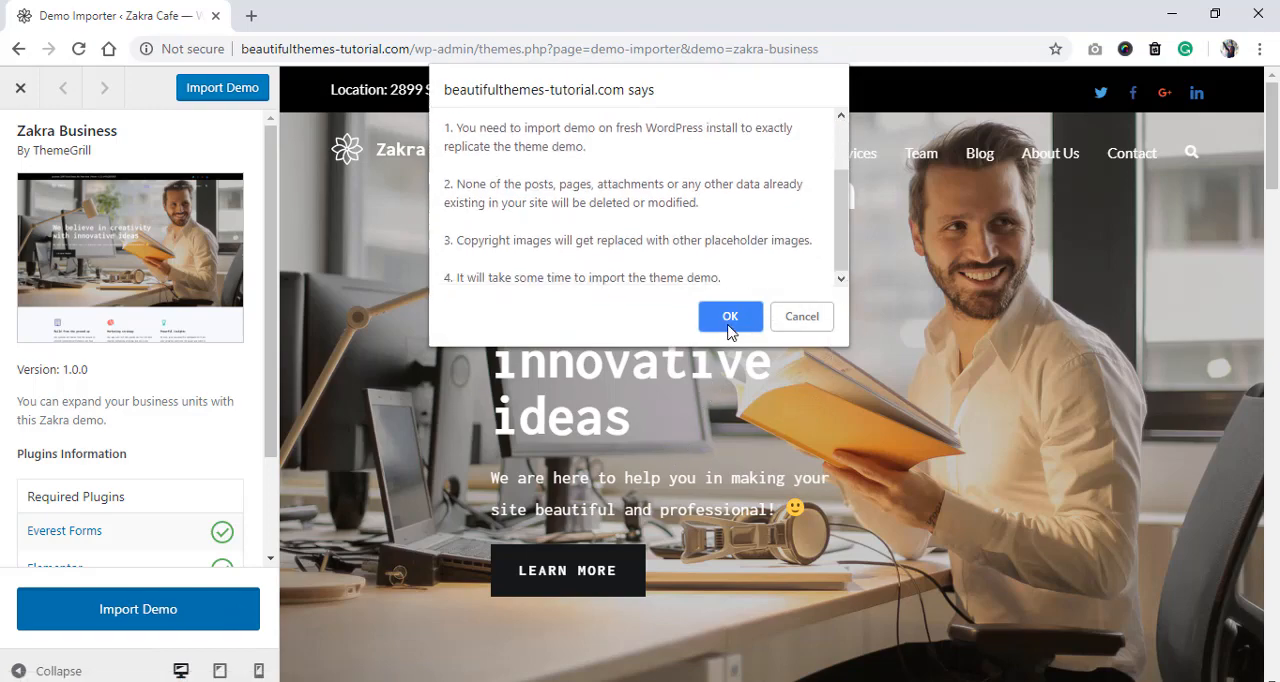
click(730, 316)
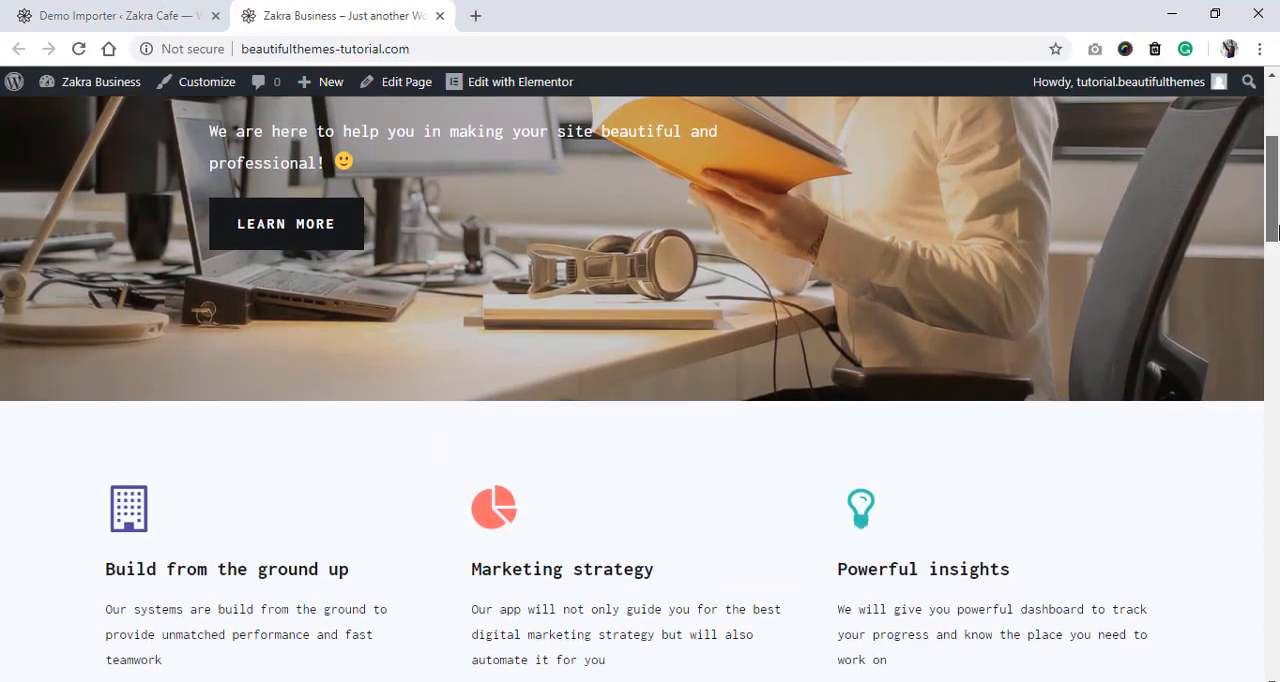
Scroll the homepage to see testimonials, stats, news posts and the newsletter signup
scroll(down, 3)
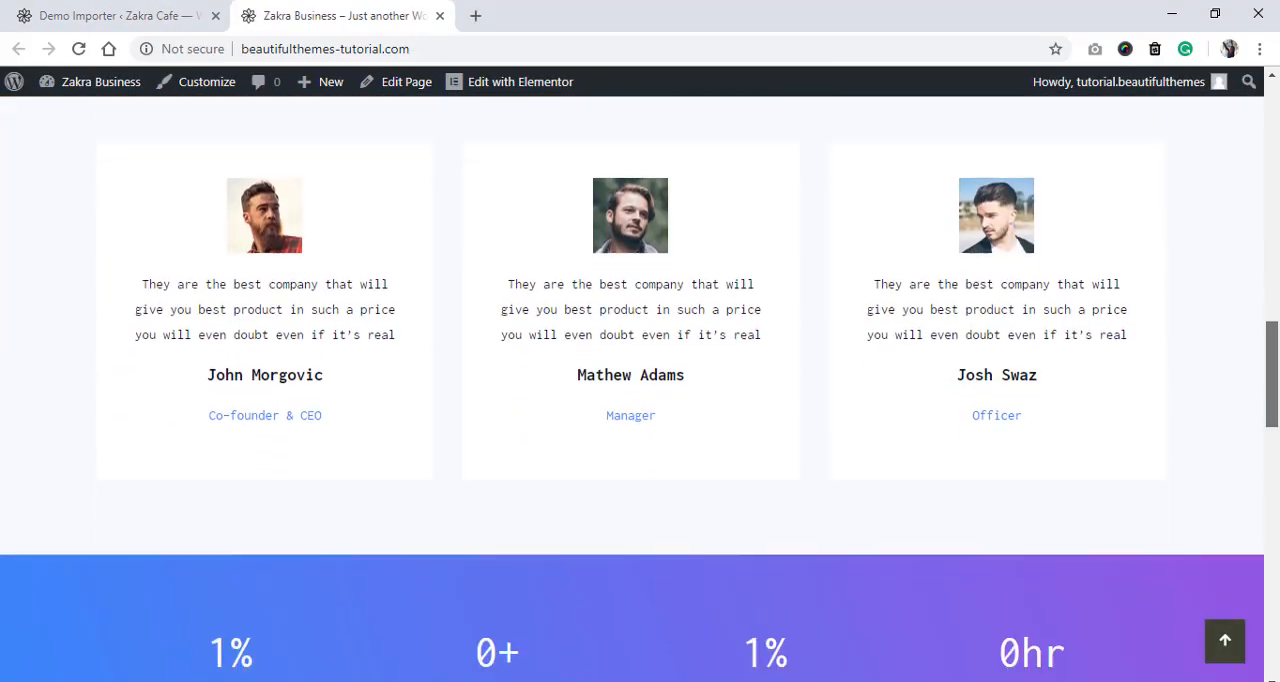
scroll(down, 3)
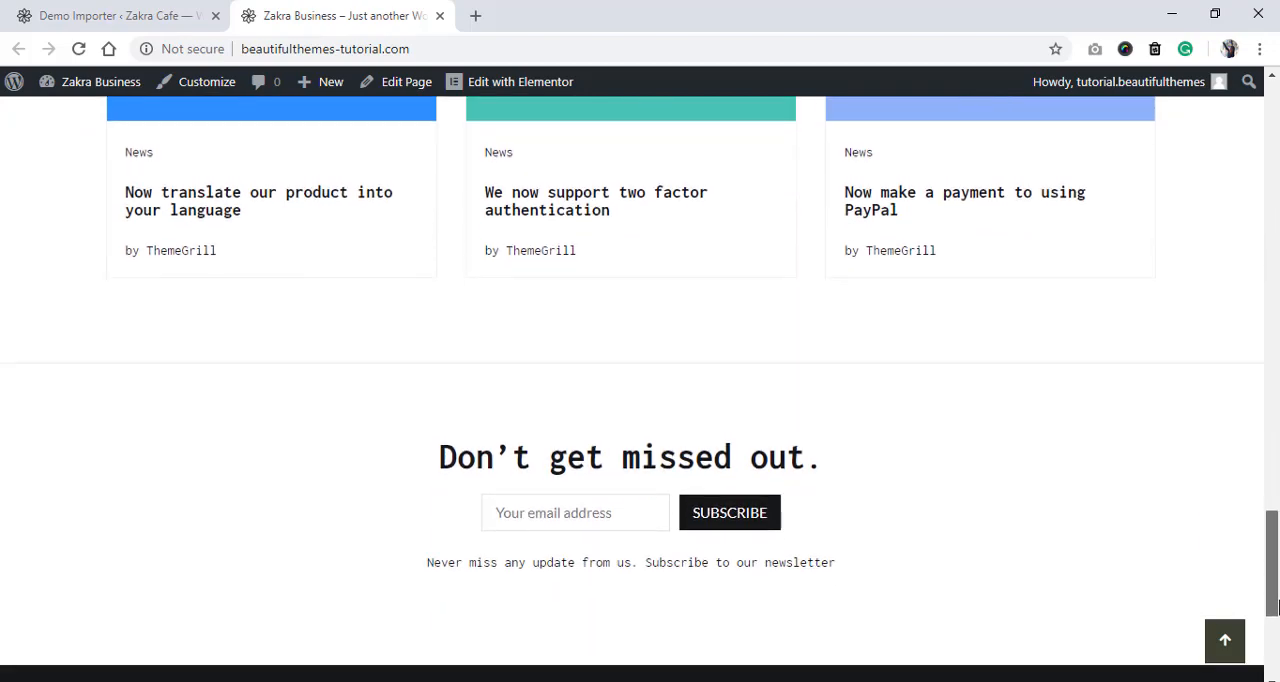